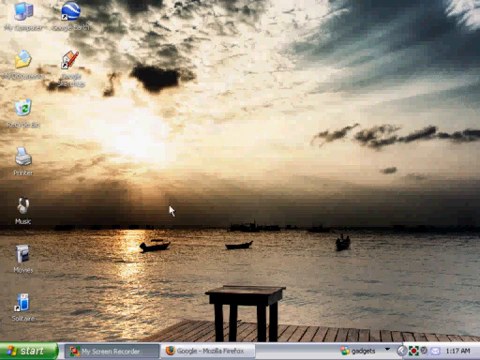
{"action": "mouse_move", "coordinate": [151, 203]}
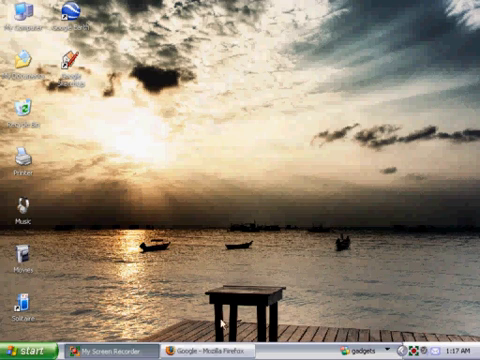
{"action": "left_click", "coordinate": [190, 353]}
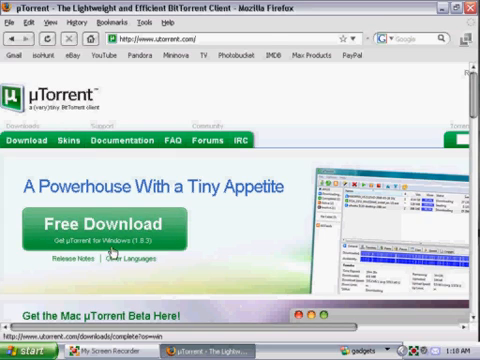
- Download the µTorrent 1.8.3 Windows installer and accept its license agreement
{"action": "left_click", "coordinate": [117, 222]}
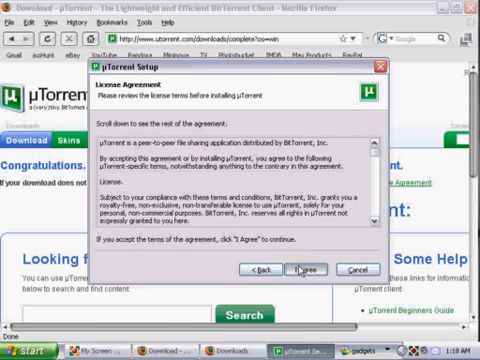
{"action": "left_click", "coordinate": [304, 268]}
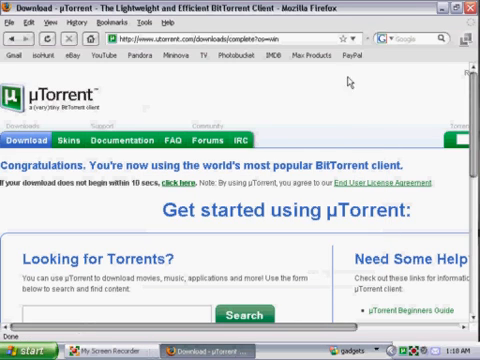
{"action": "mouse_move", "coordinate": [262, 198]}
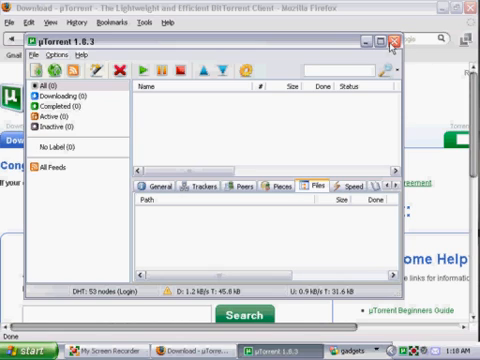
- Close the empty µTorrent 1.8.3 window to return to the browser
{"action": "left_click", "coordinate": [402, 40]}
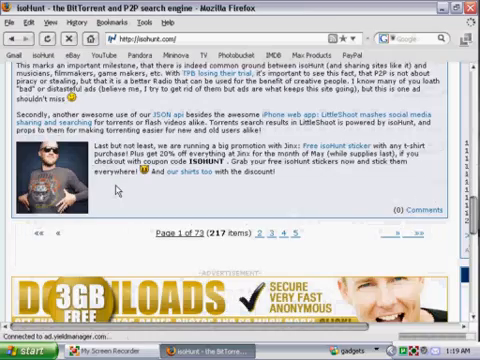
- Scroll the isoHunt homepage to reach its BitTorrent search box
{"action": "scroll", "scroll_direction": "down", "scroll_amount": 3}
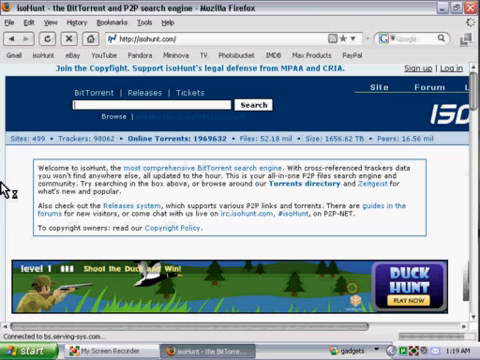
- Search isoHunt for 'spiderman' and scroll through the matching torrents
{"action": "type", "text": "spiderman"}
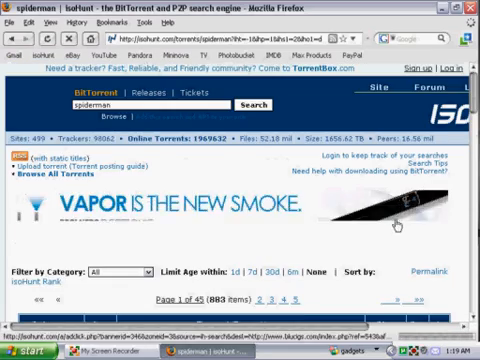
{"action": "scroll", "scroll_direction": "down", "scroll_amount": 3}
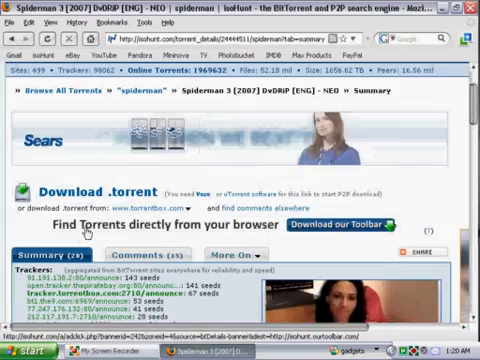
- Scroll through the Spiderman 3 [2007] DvDRiP [ENG] - NEO summary page
{"action": "scroll", "scroll_direction": "down", "scroll_amount": 3}
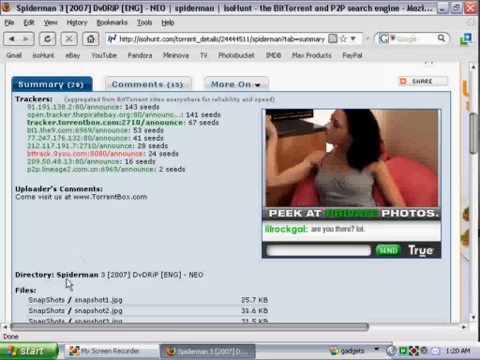
{"action": "scroll", "scroll_direction": "down", "scroll_amount": 3}
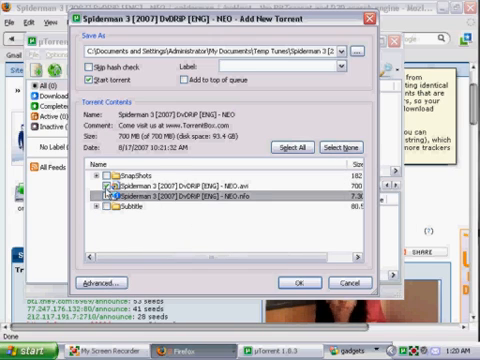
- Tick the Spiderman 3 movie file in Add New Torrent and start the 700 MB download
{"action": "left_click", "coordinate": [296, 280]}
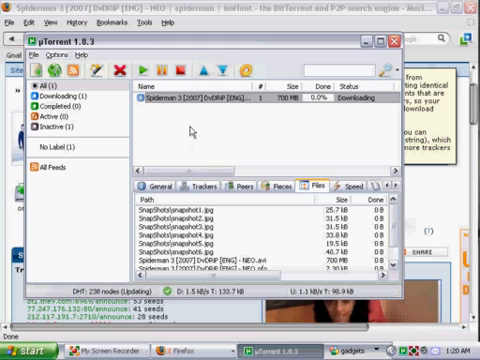
{"action": "mouse_move", "coordinate": [186, 142]}
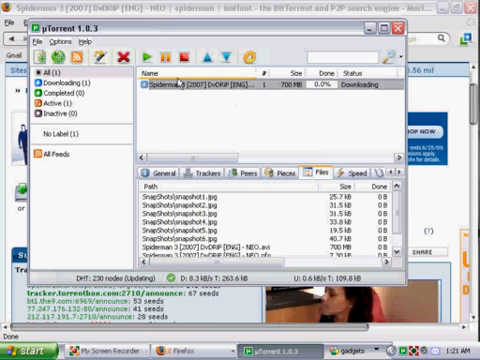
- Open the Spiderman 3 torrent's context menu to reach its upload-limit options
{"action": "right_click", "coordinate": [230, 85]}
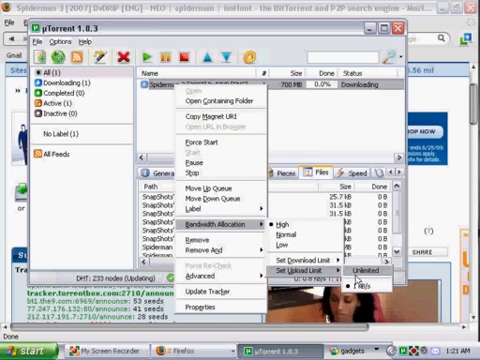